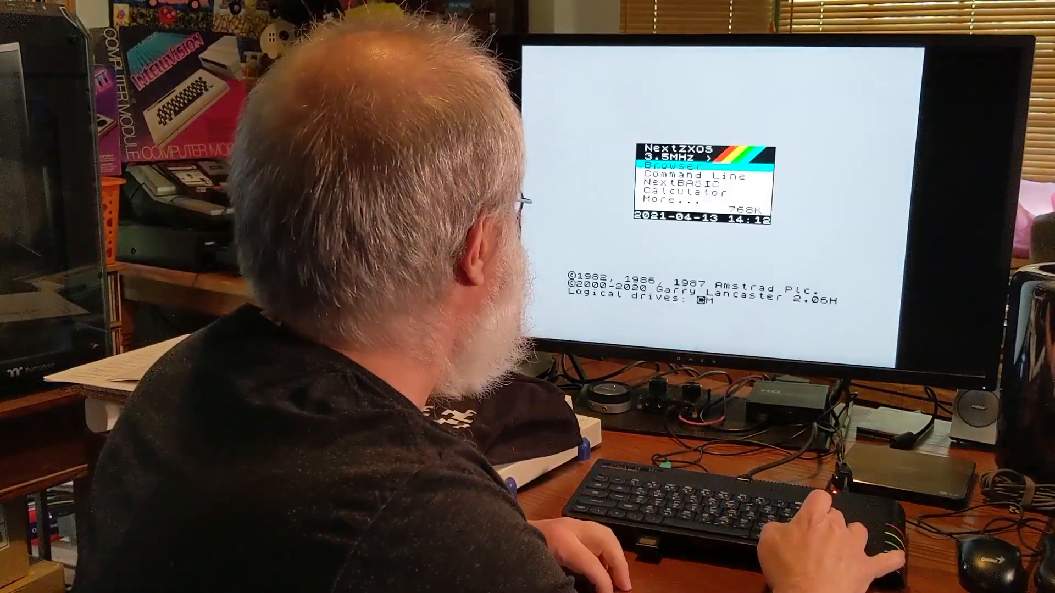
- Run zxdb-loader.bas from C:/ZXDB-DL/ in the Browser to start the ZXDB search tool
key(enter)
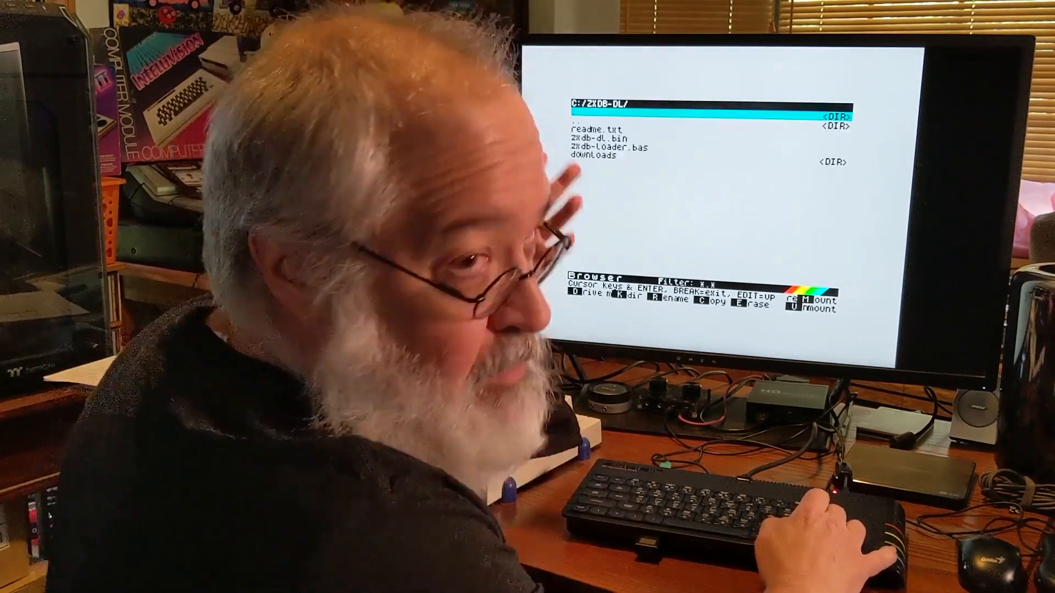
key(Down)
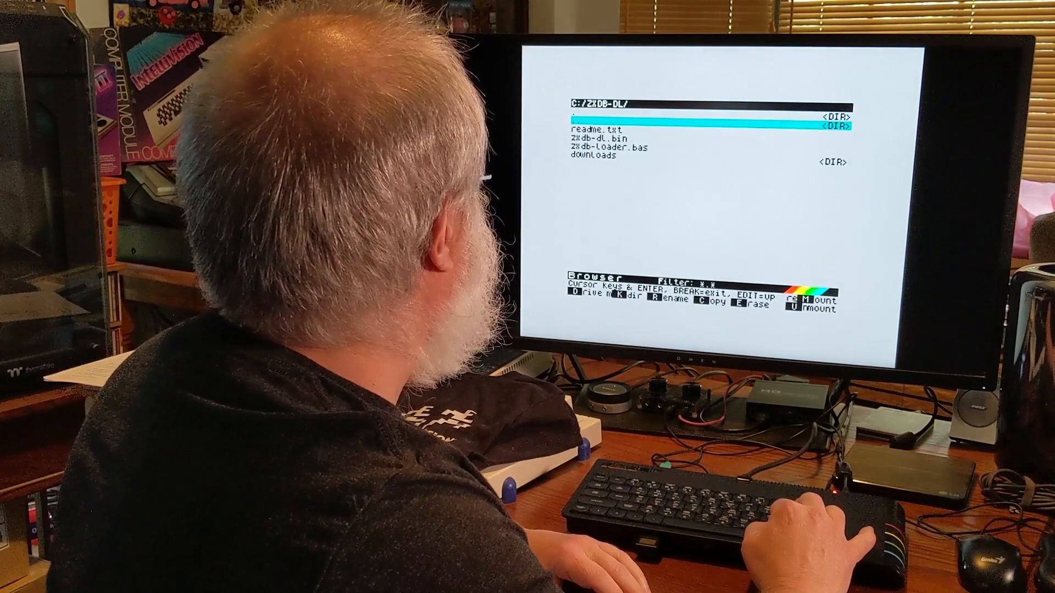
key(down)
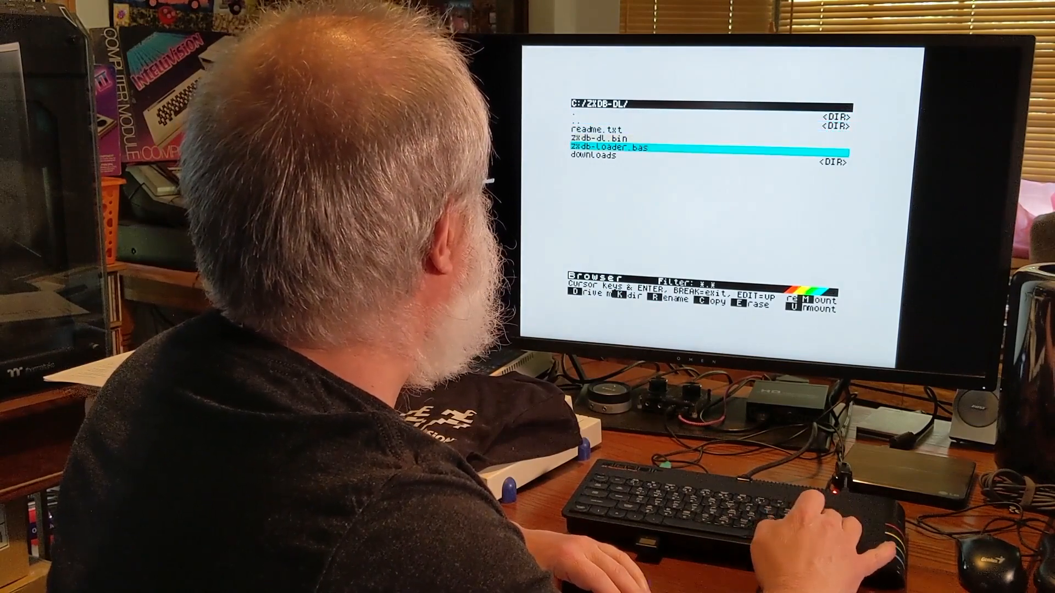
key(enter)
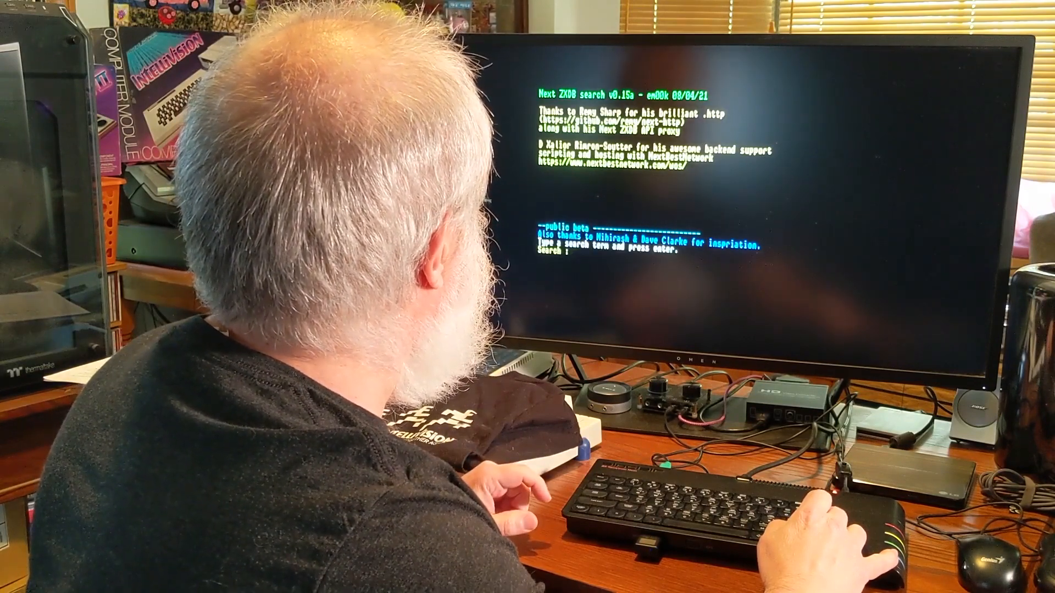
- Search ZXDB for 'asteroid', retrying until the ten Asteroids results appear
text(aster)
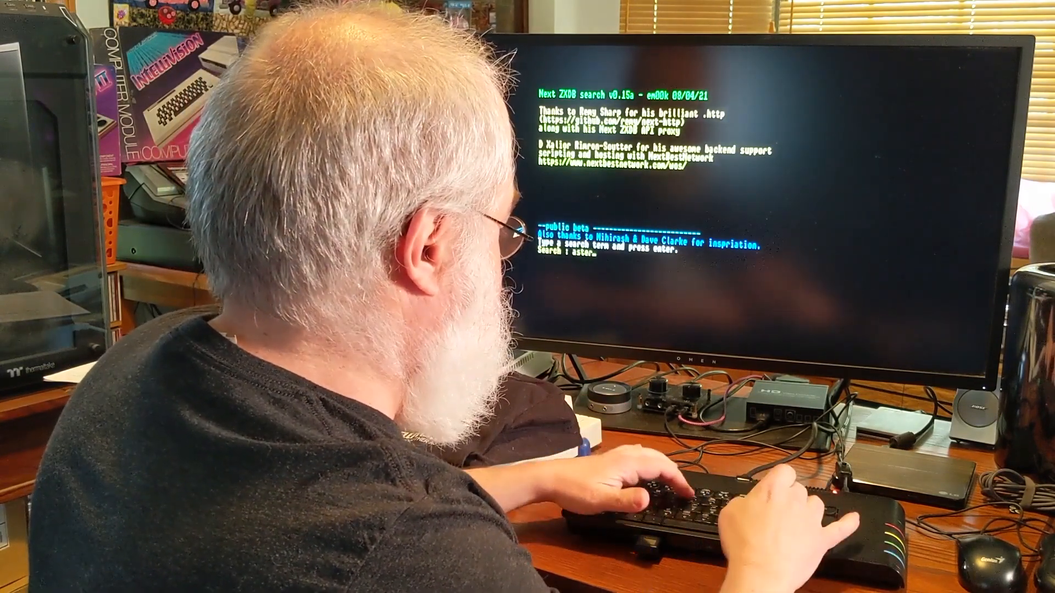
key(enter)
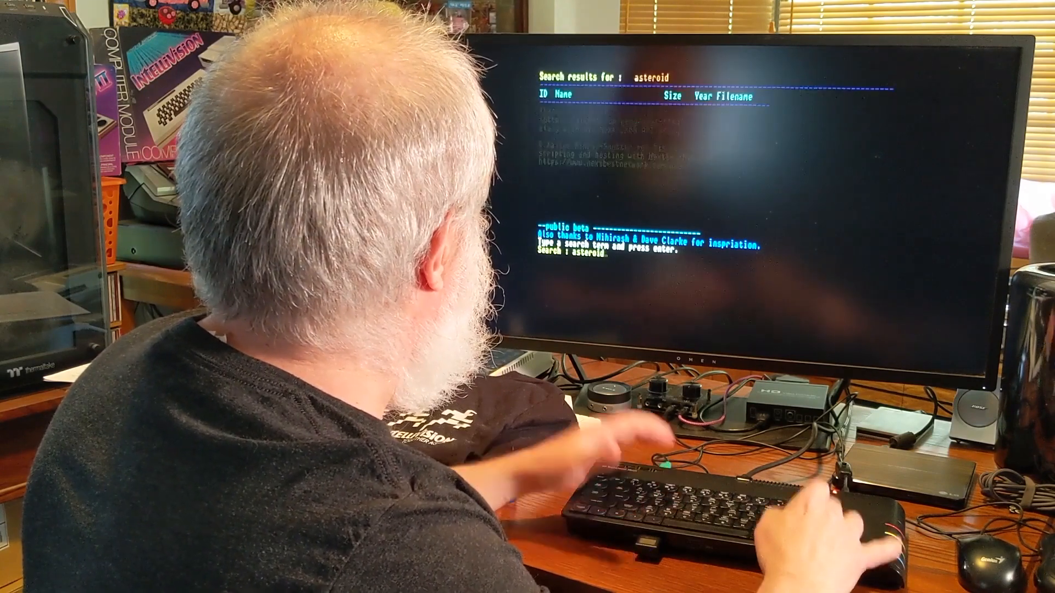
key(enter)
text(asteroid)
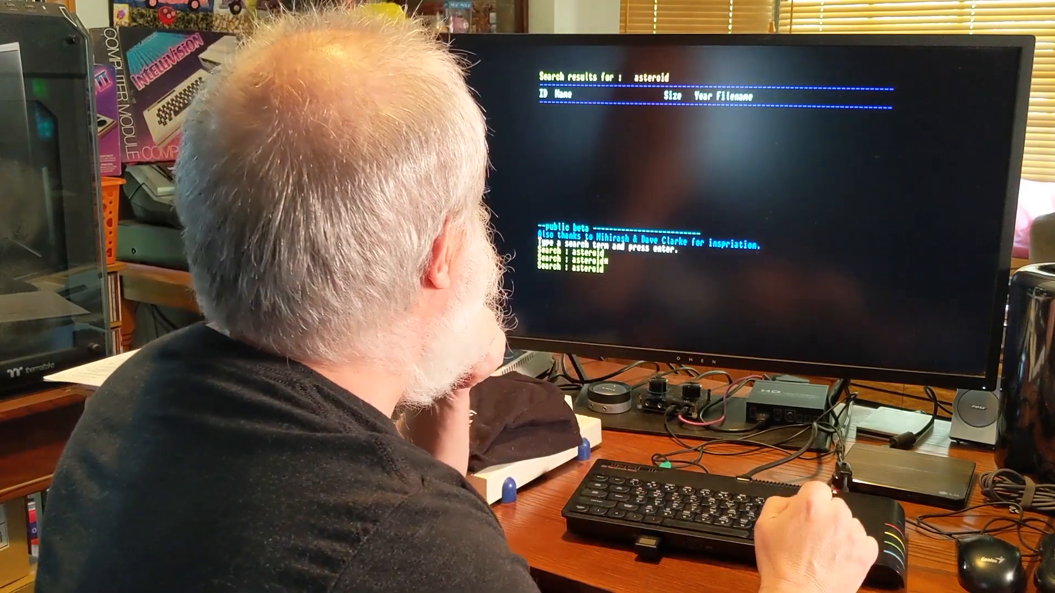
key(enter)
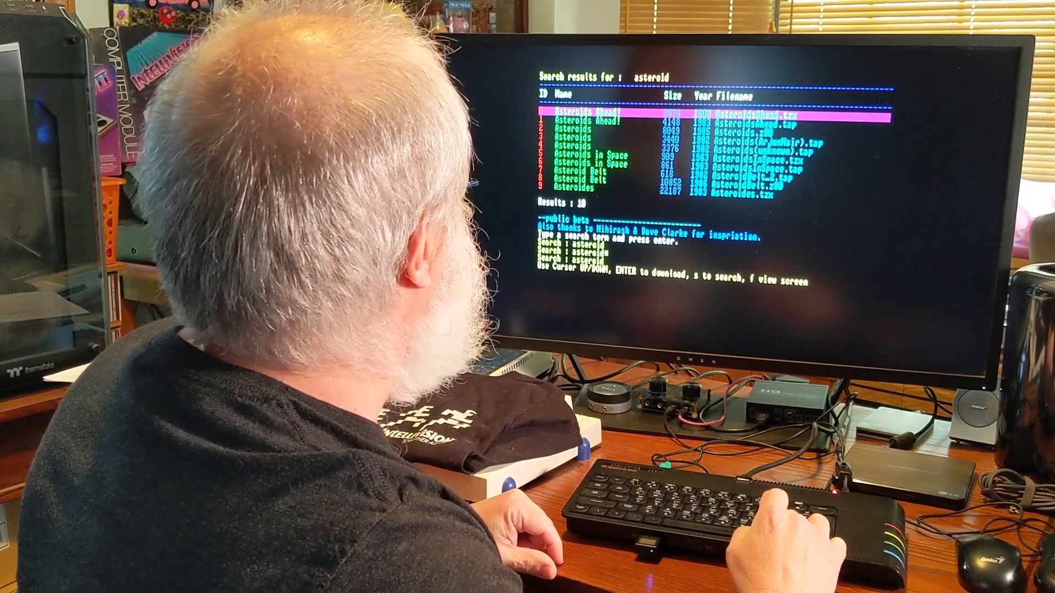
- Download and run the second Asteroids Ahead! entry from the results list
key(Down)
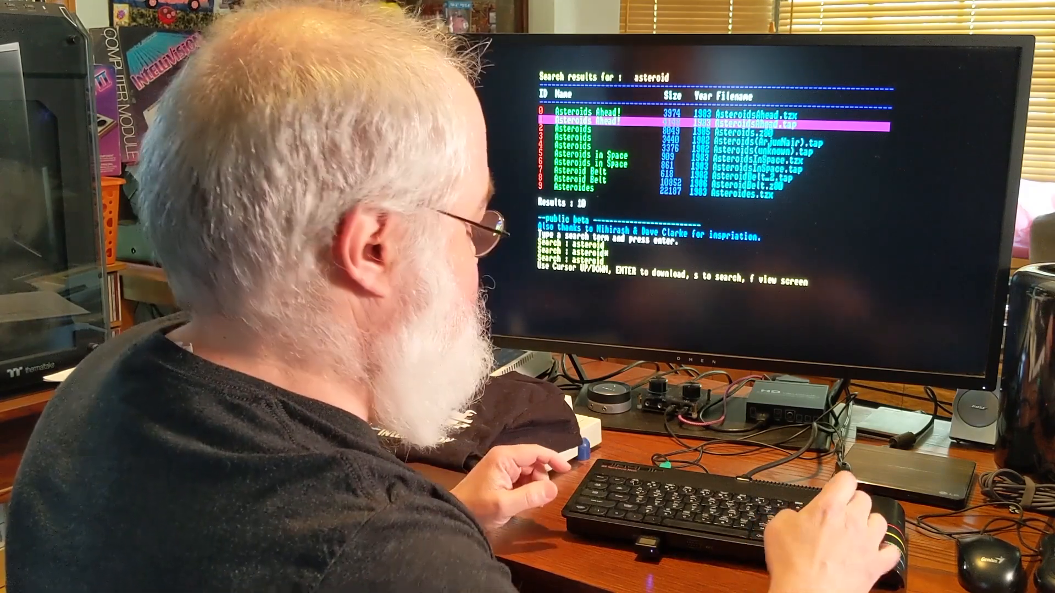
key(enter)
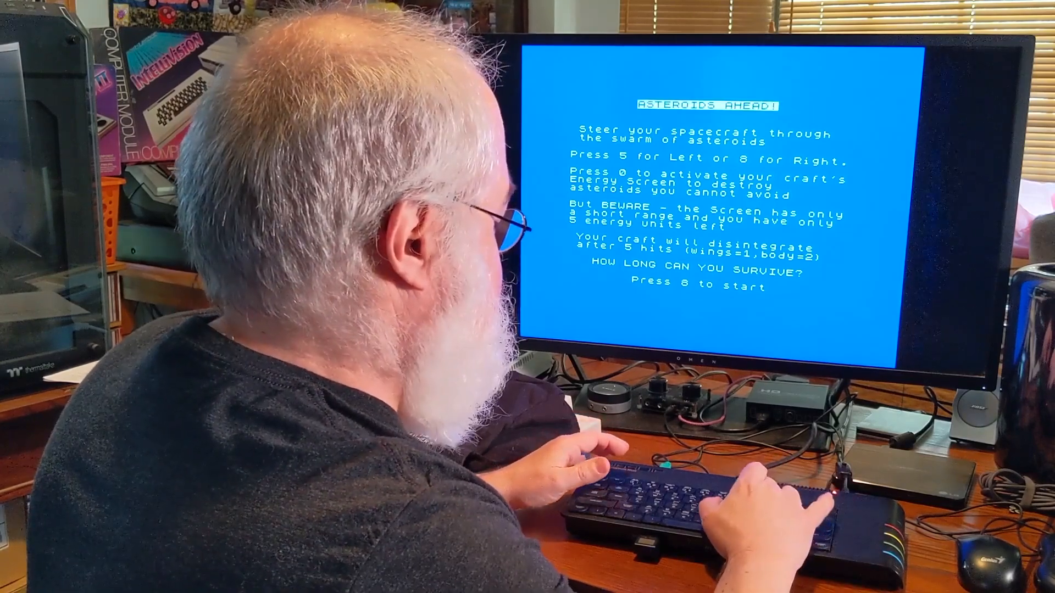
- Start Asteroids Ahead from its title screen before resetting to the NextZXOS menu
key(8)
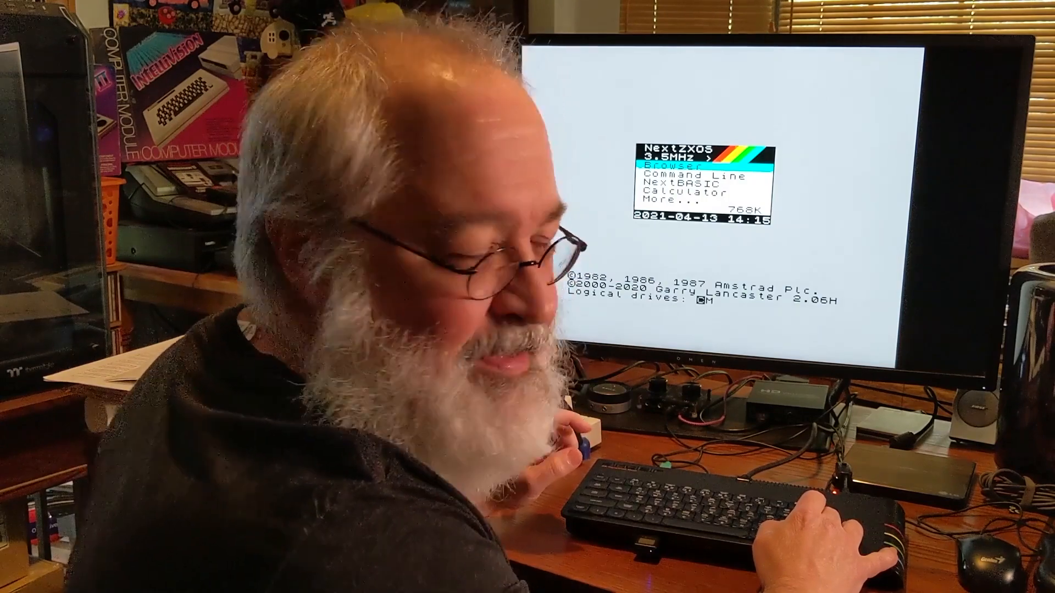
- Load AsteroidsAhead.tap from the Browser's downloads folder
key(enter)
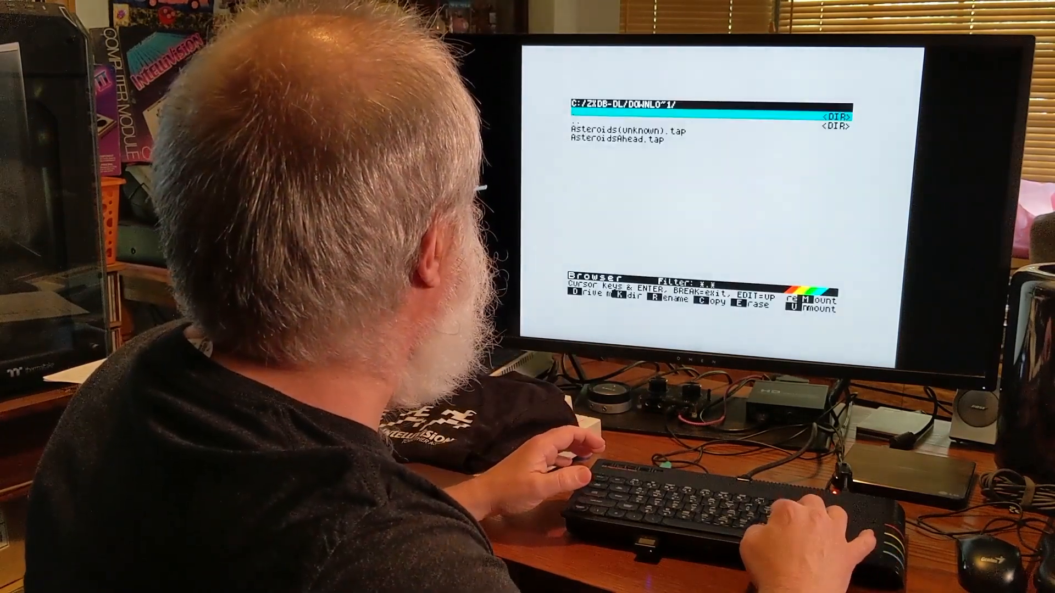
key(Down)
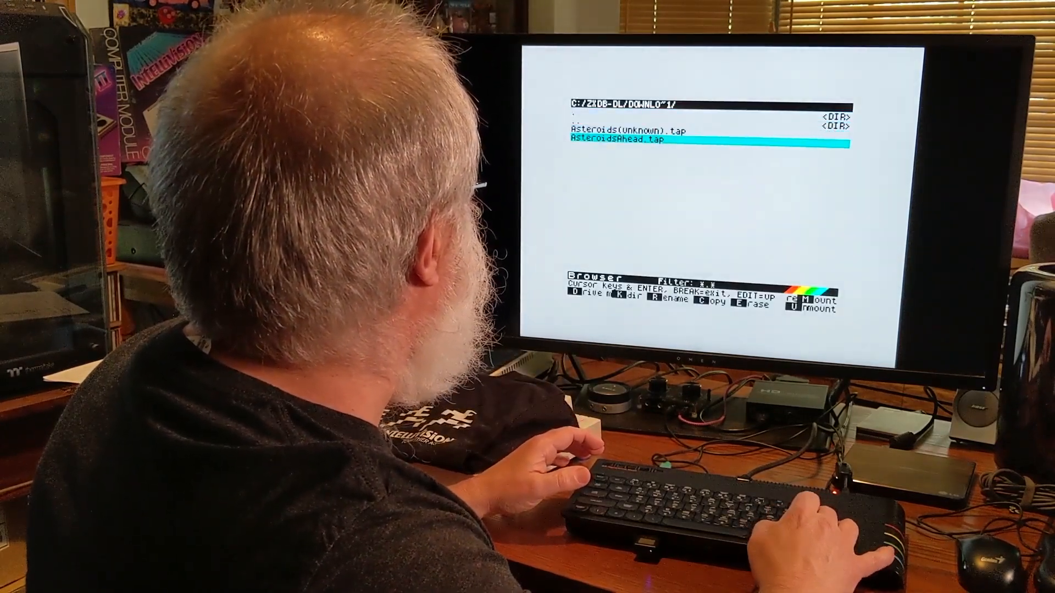
key(enter)
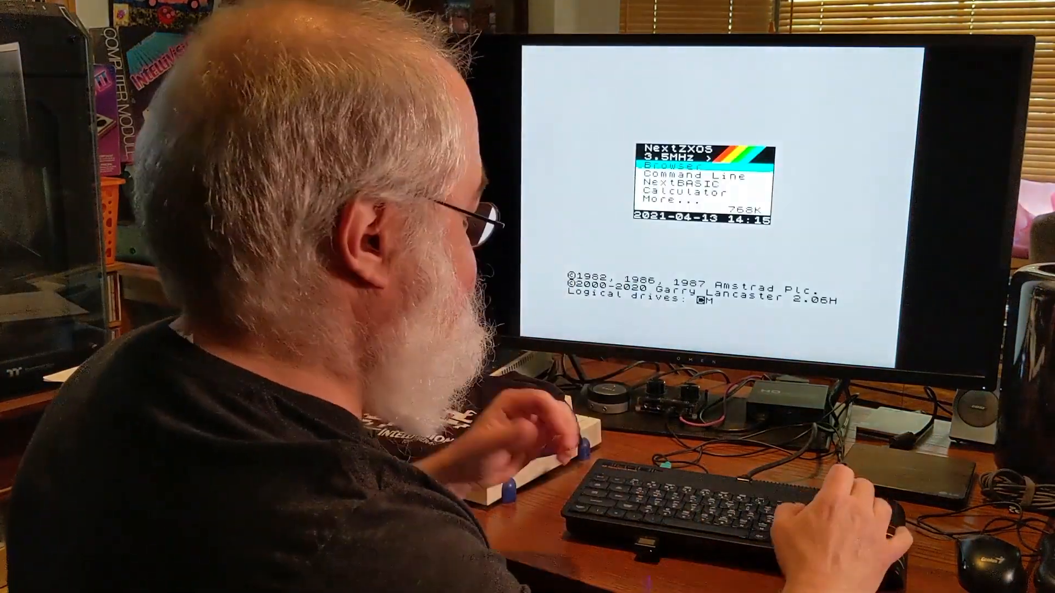
- Relaunch zxdb-loader.bas from C:/ZXDB-DL/ via the Browser
key(enter)
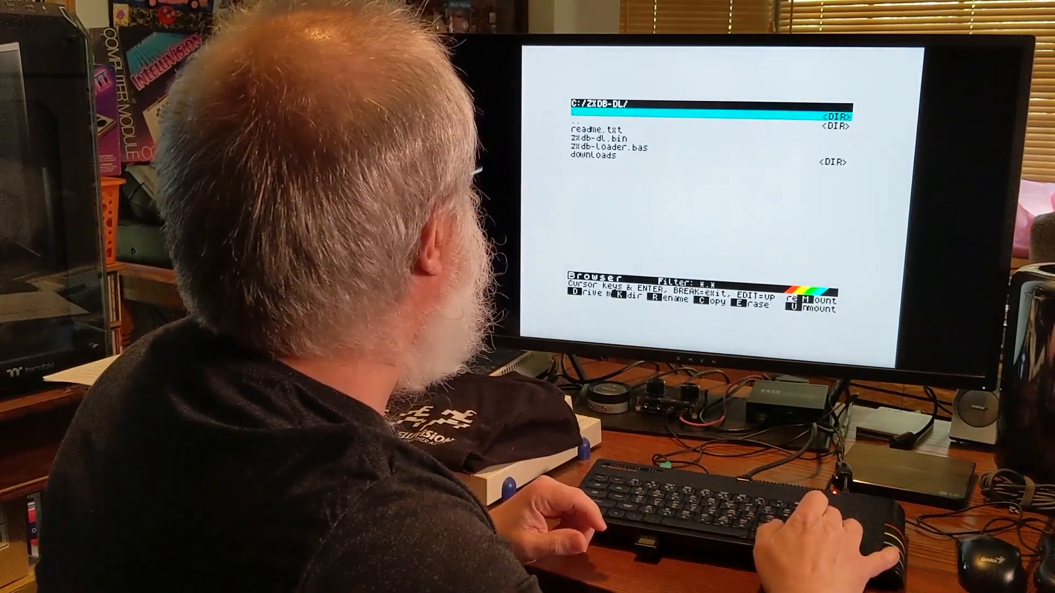
key(down)
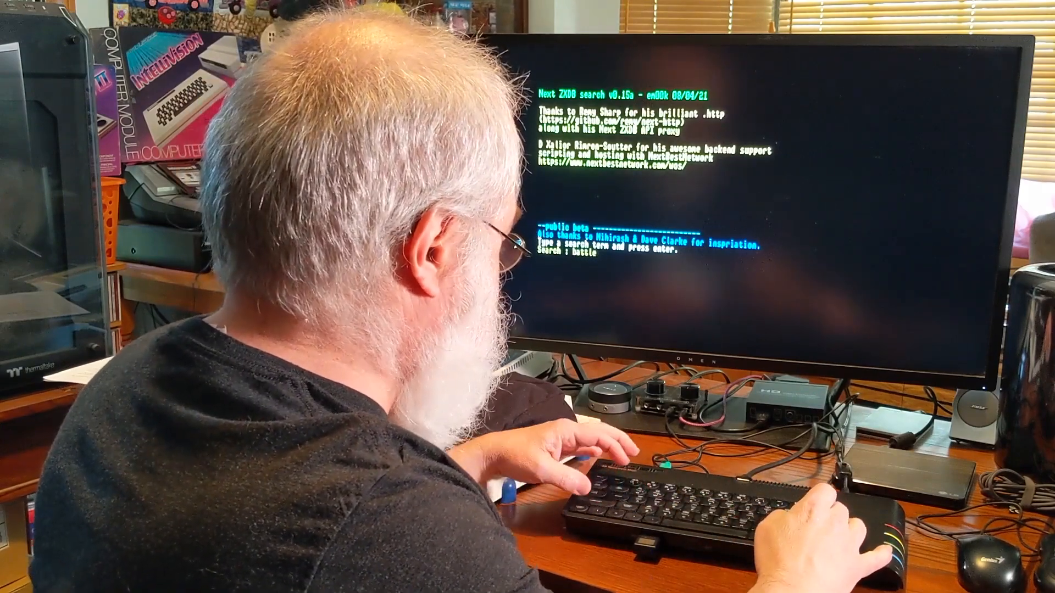
- Search ZXDB for 'battle', retrying until the ten Battle results appear
key(enter)
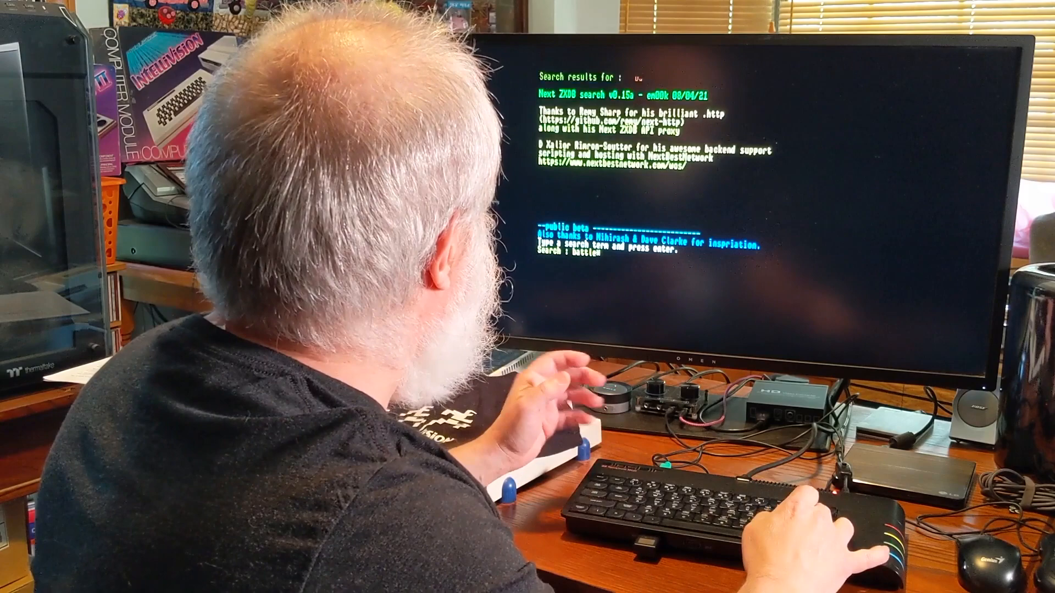
key(enter)
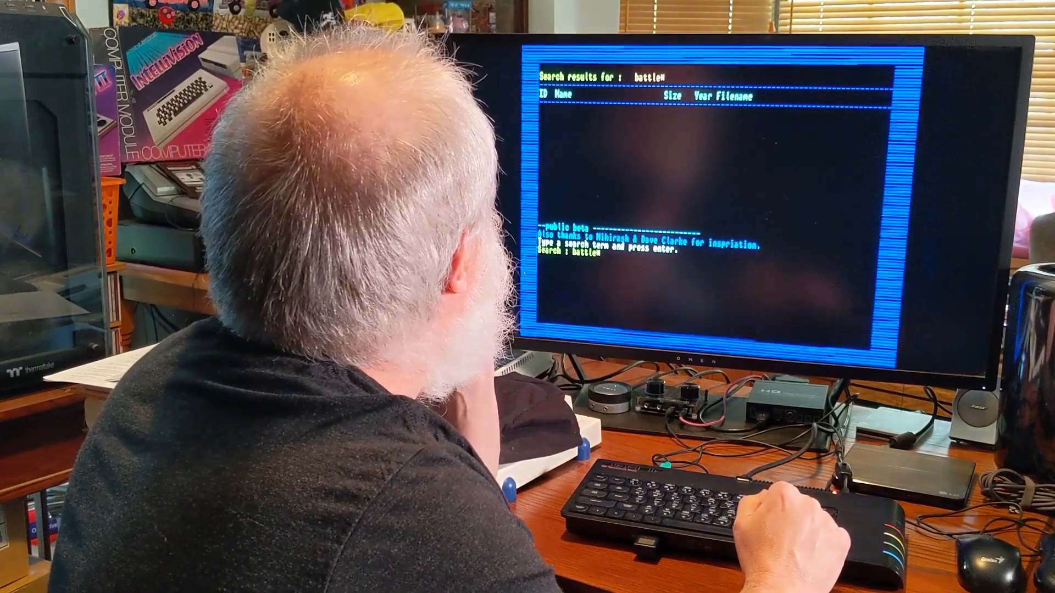
key(enter)
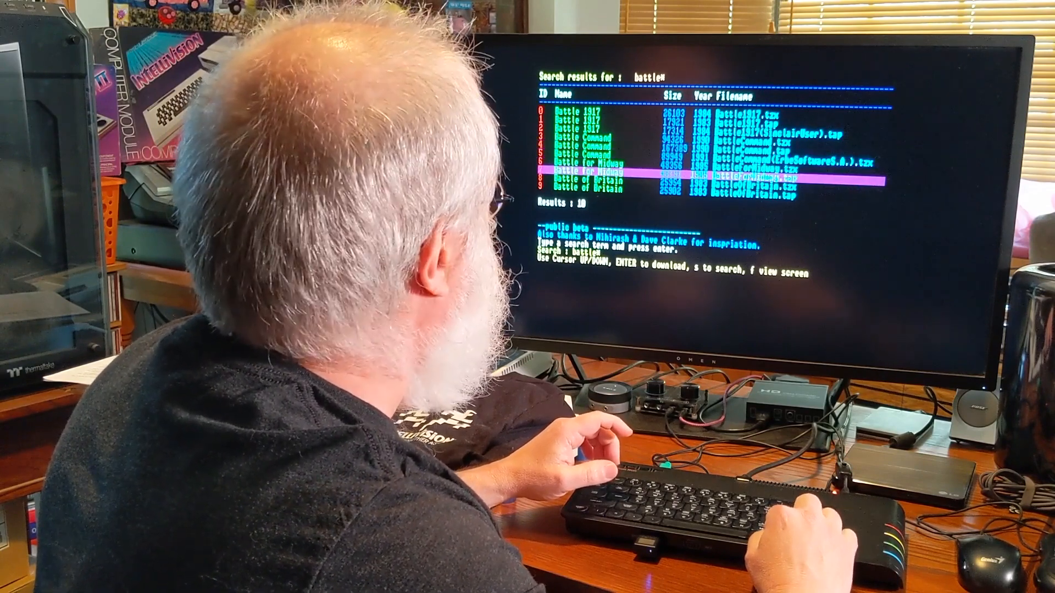
- Download BattleOfBritain.tap from the last Battle of Britain entry and continue to a new search
key(Down)
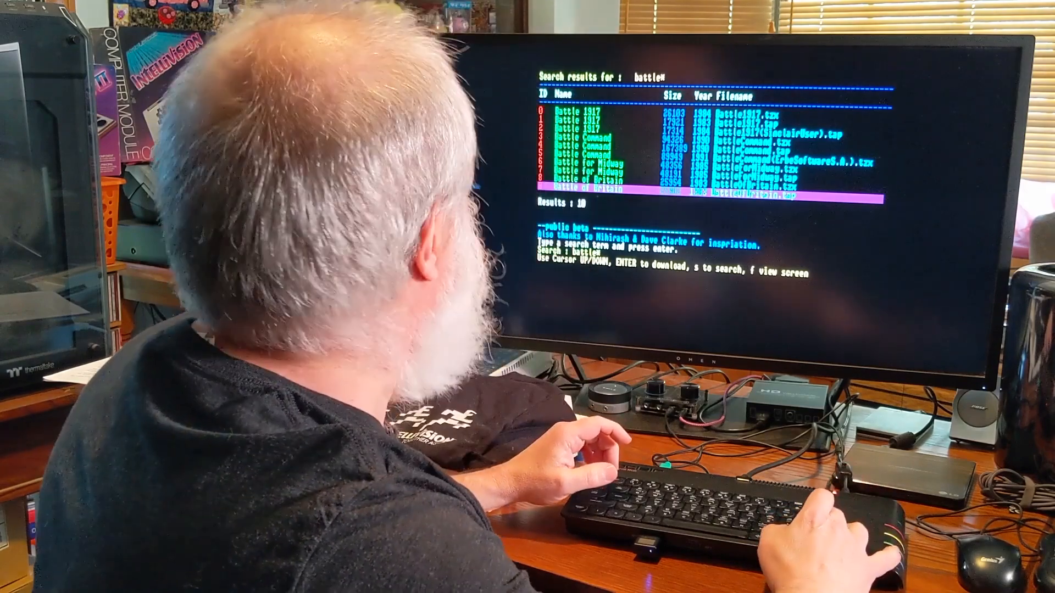
key(enter)
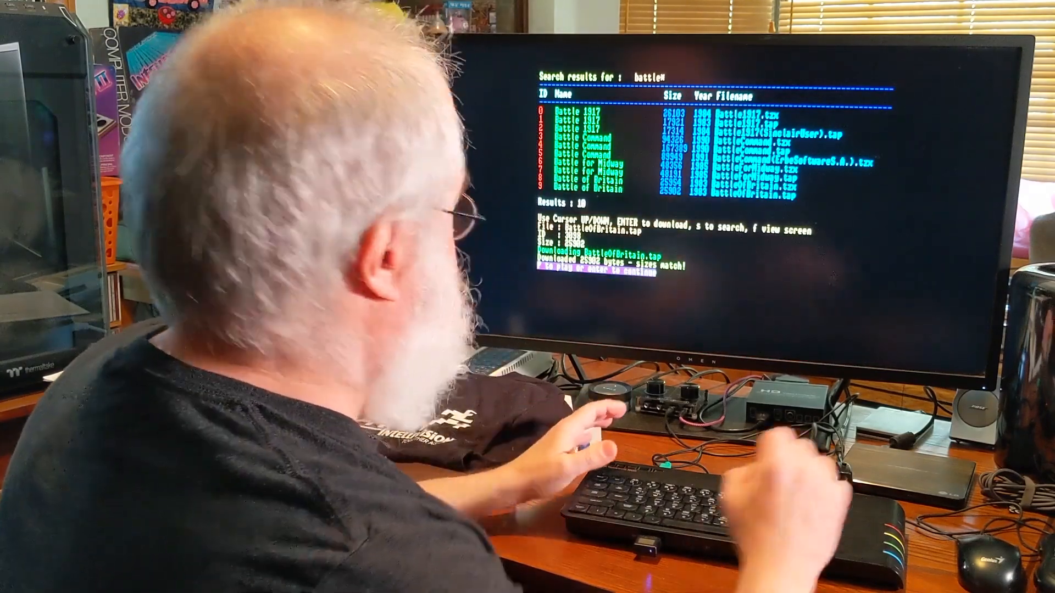
key(enter)
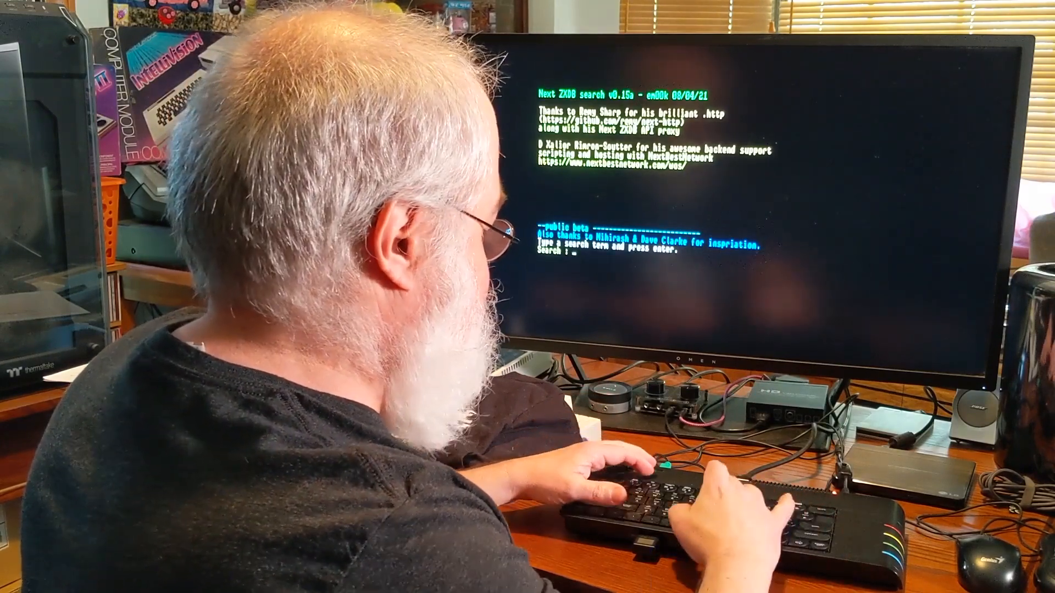
- Search ZXDB for 'troll' and move down to the Troll Tunnels result
text(troll*)
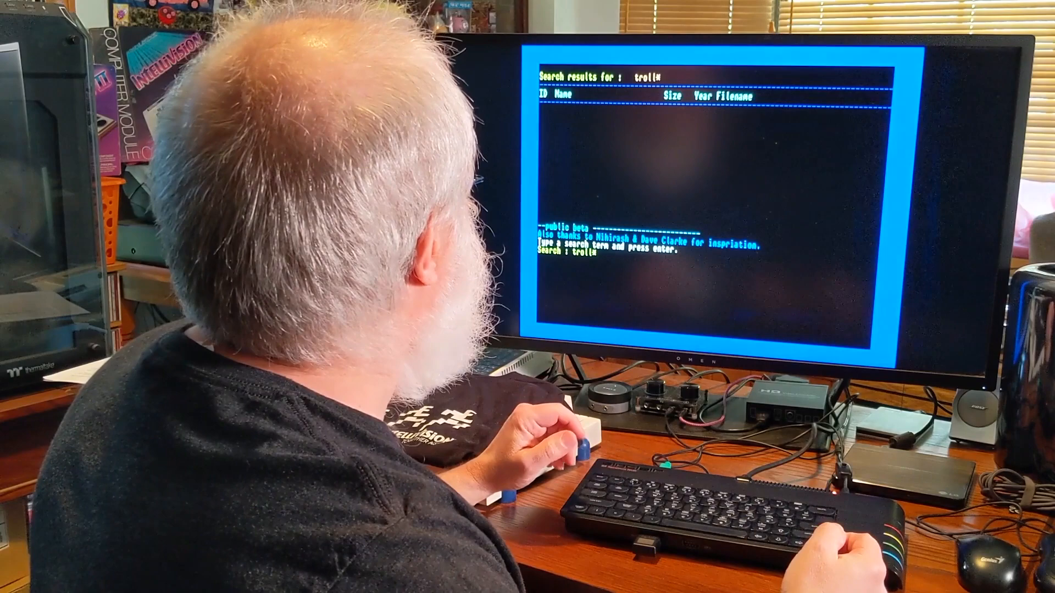
key(enter)
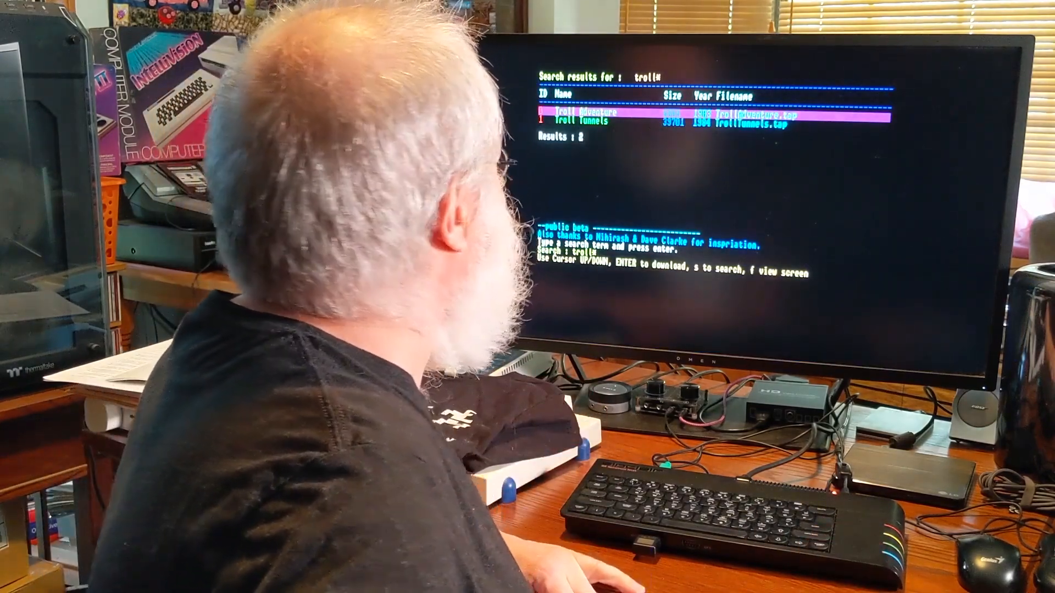
key(down)
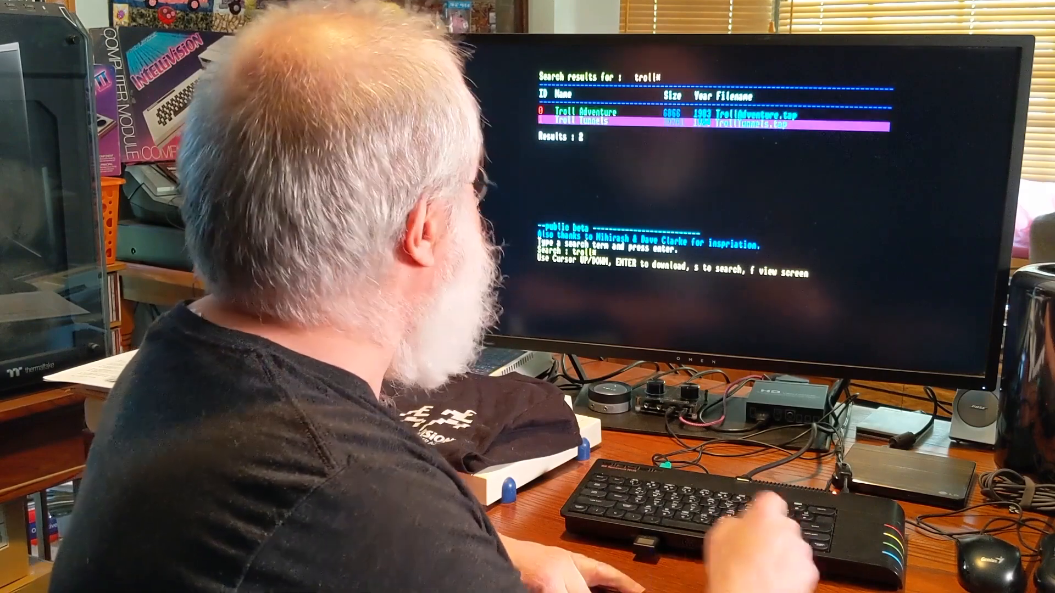